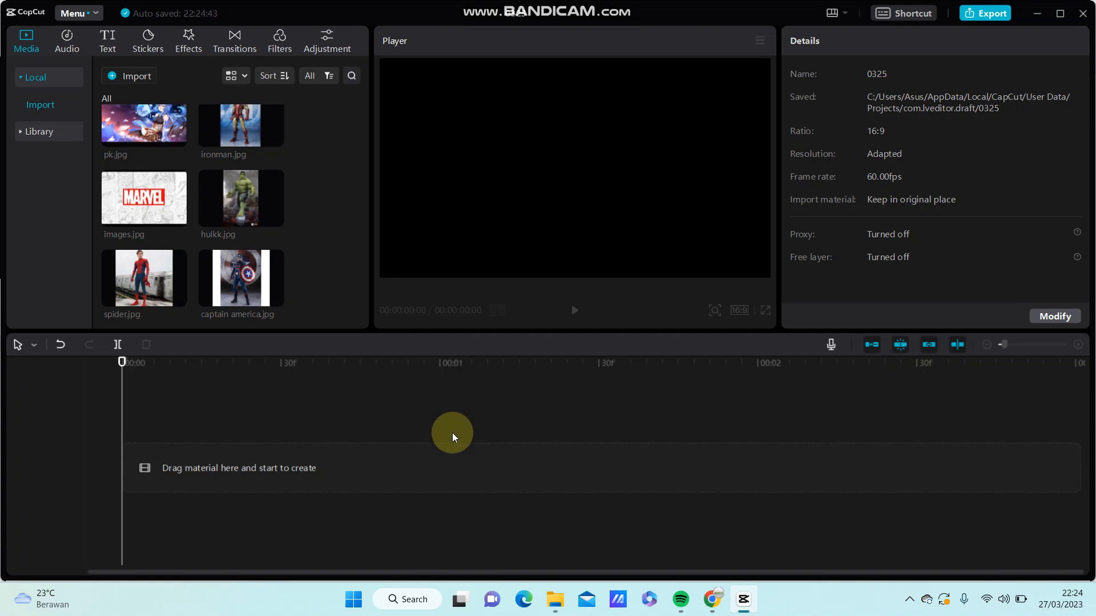
mouse_move(444, 441)
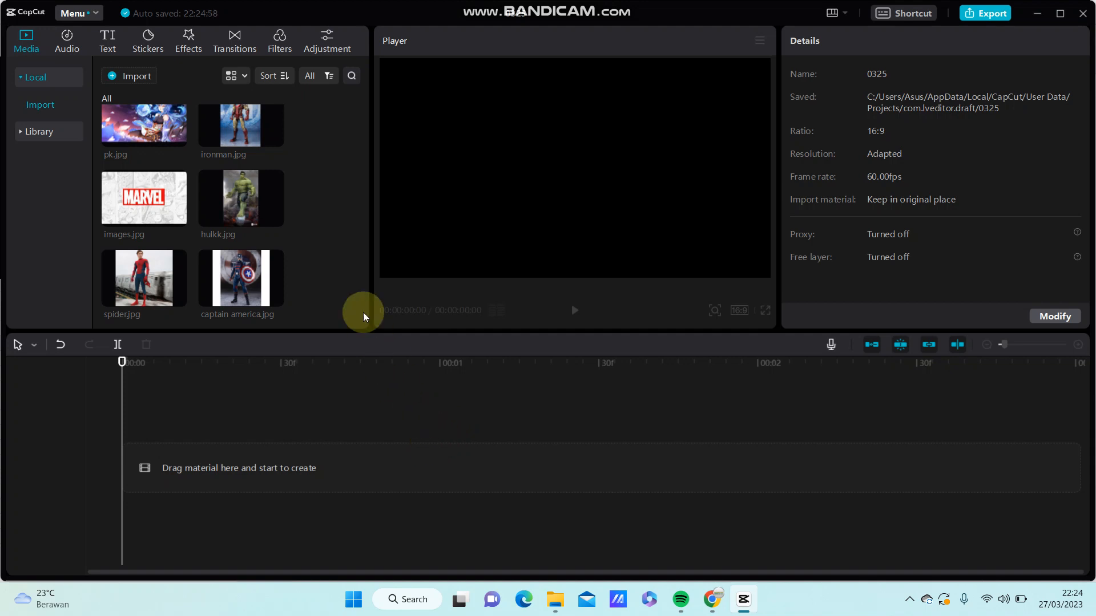
Import the WhatsApp Video 2023-01-14 at 08.17.39 from Downloads into the media library
left_click(136, 77)
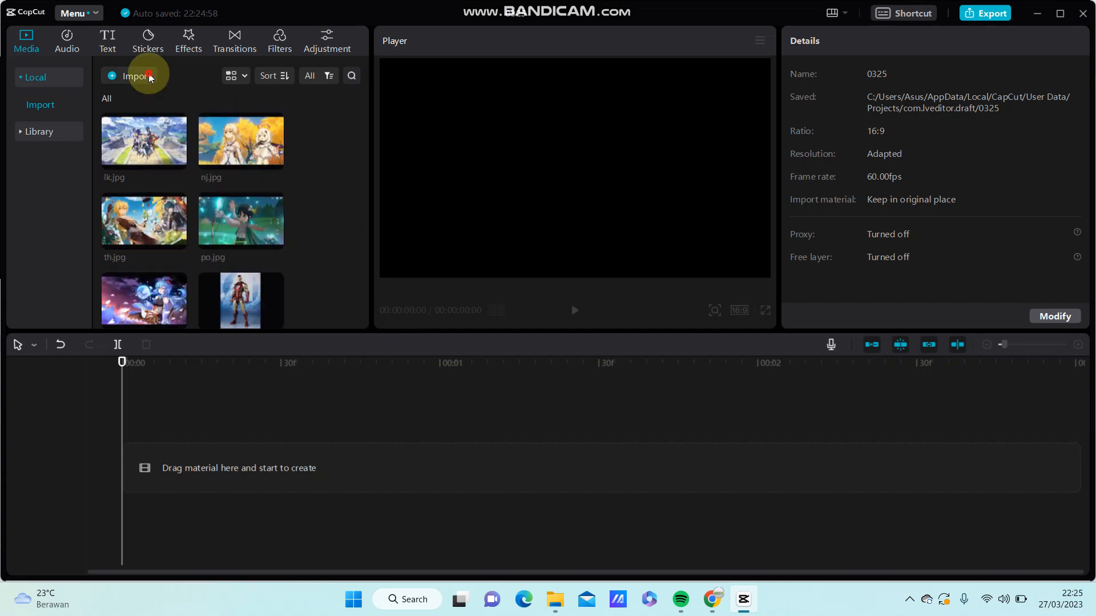
left_click(132, 77)
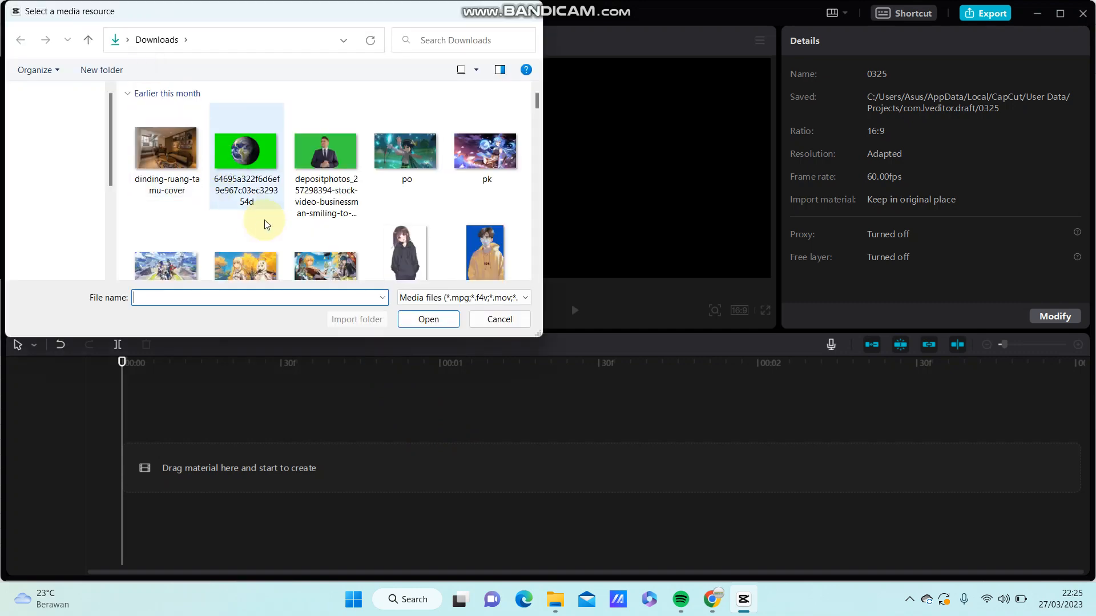
scroll("down", 3)
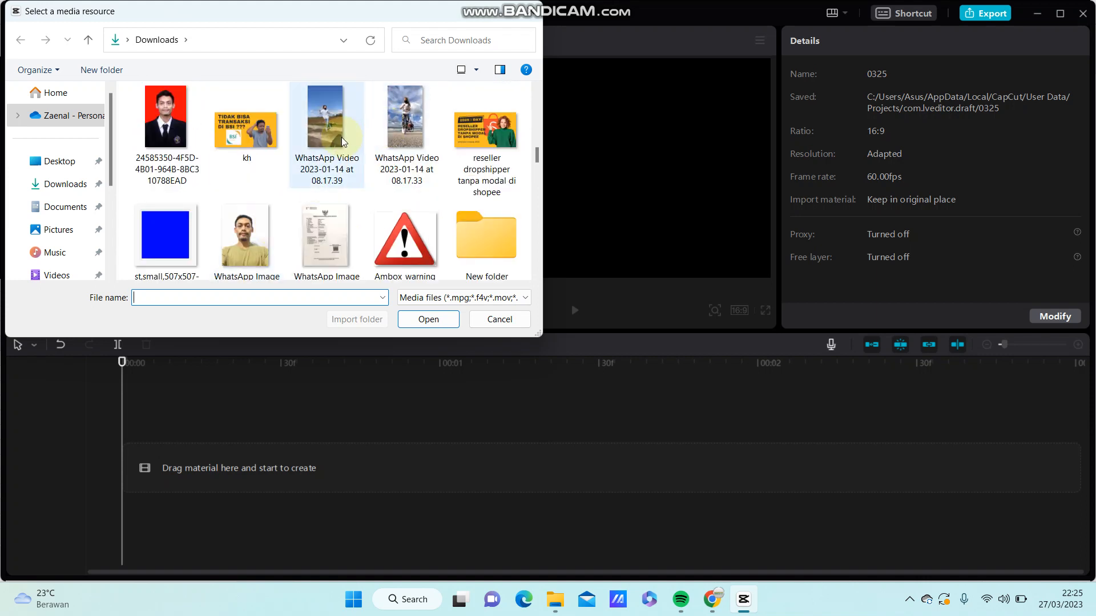
left_click(327, 116)
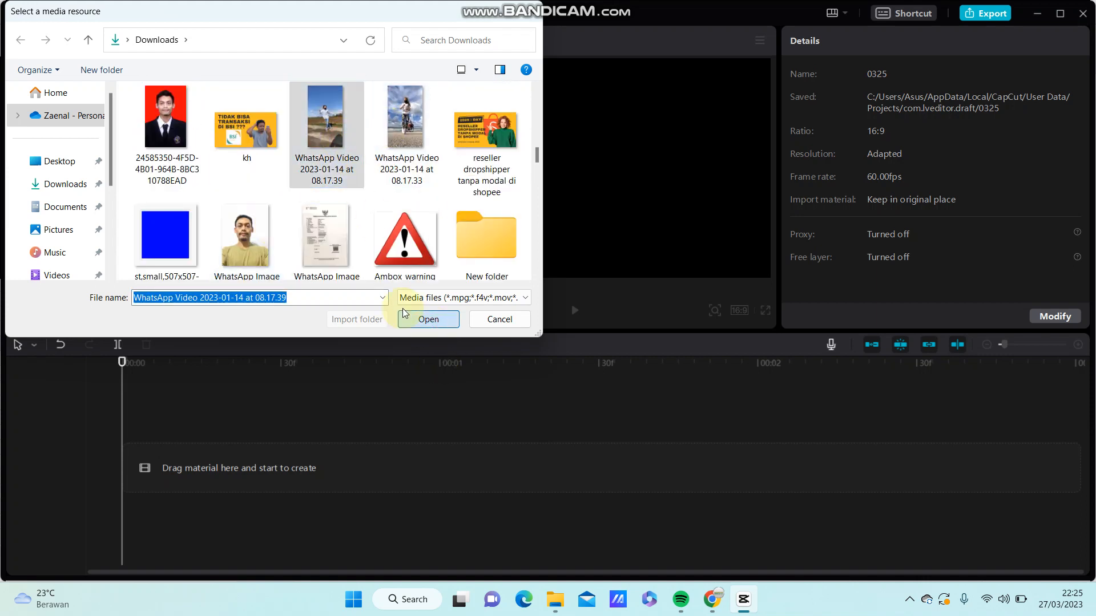
left_click(428, 318)
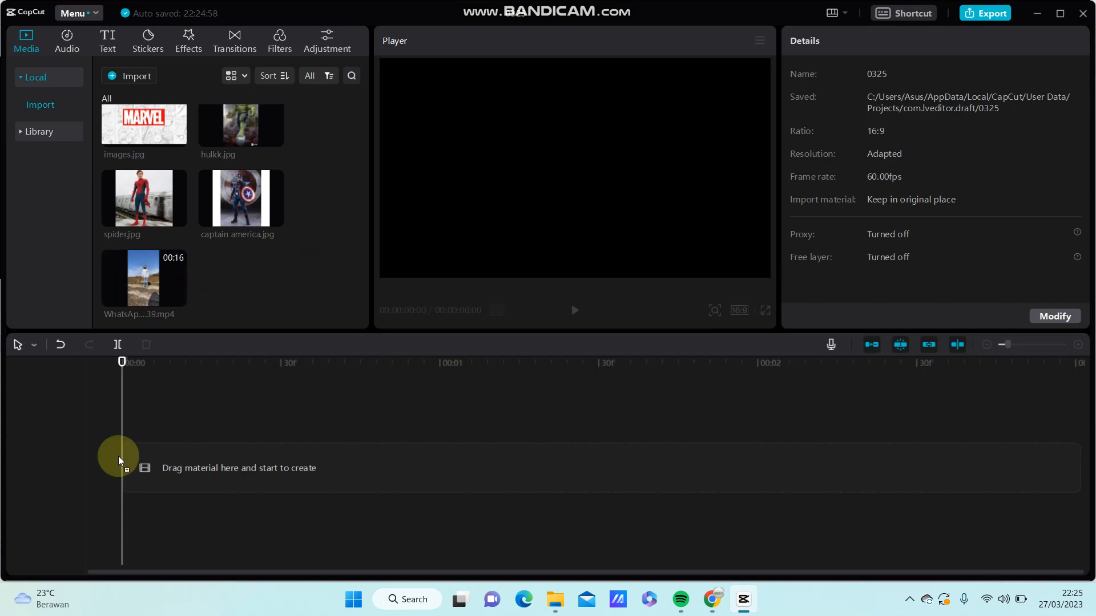
Place the imported video on the timeline as a 15-second clip and select it for editing
left_click_drag(144, 279, 210, 468)
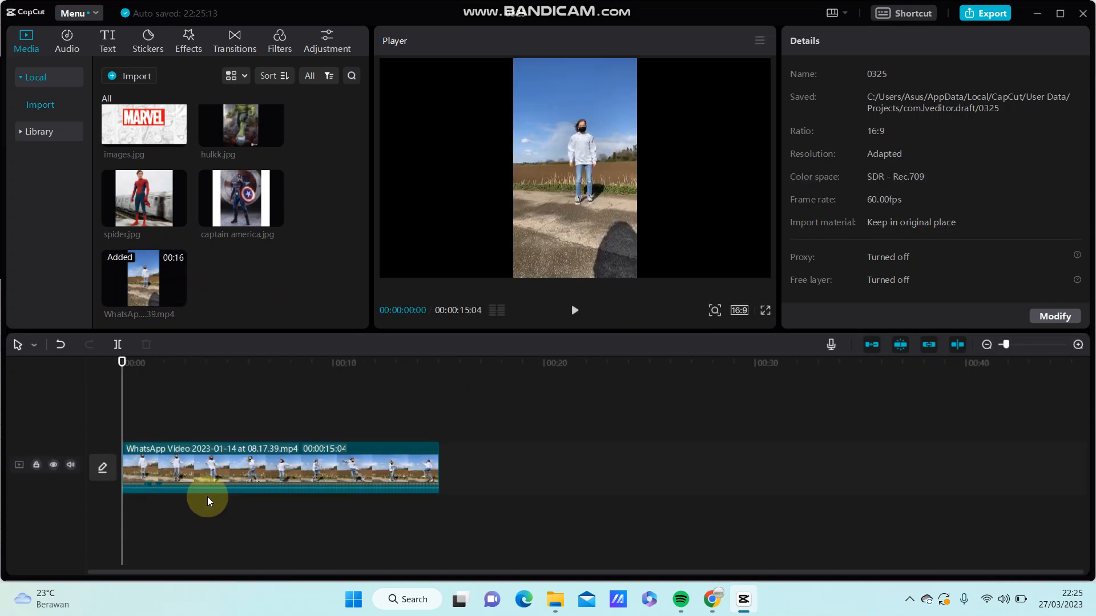
left_click(279, 468)
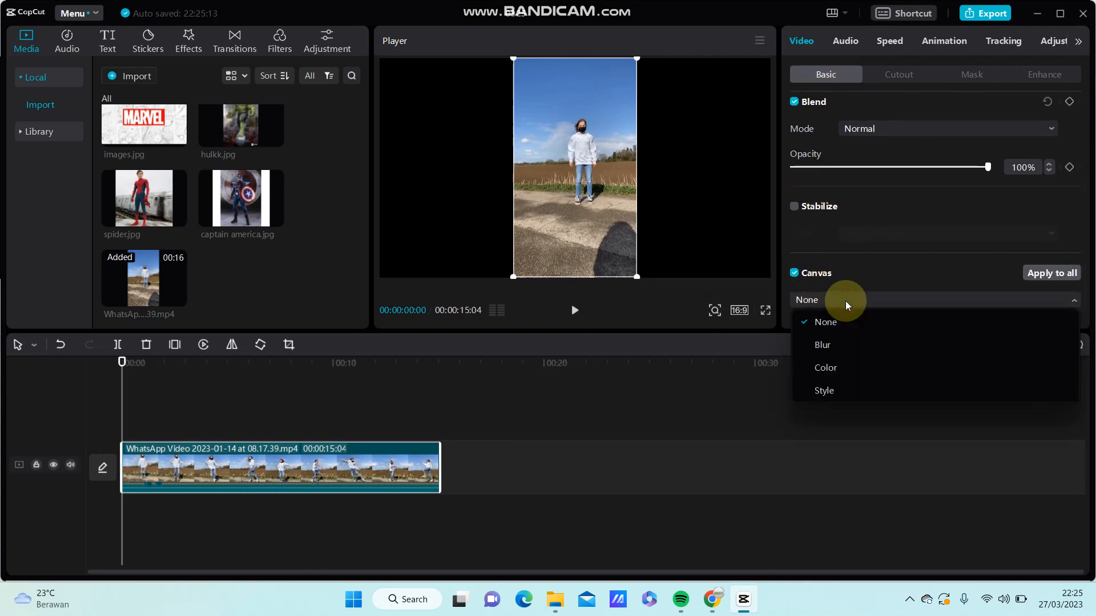
left_click(825, 368)
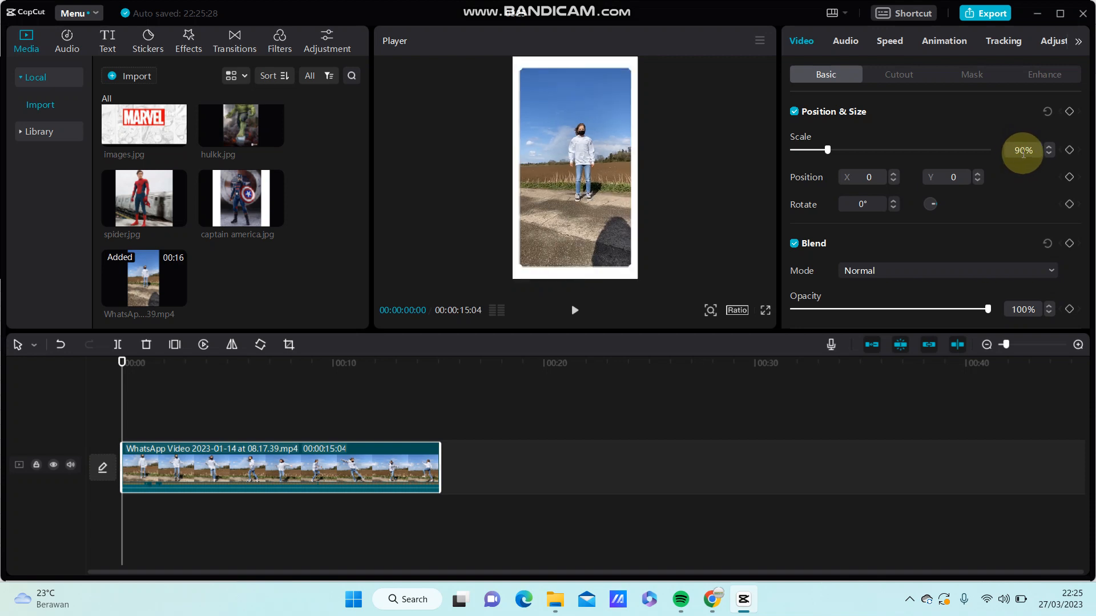
mouse_move(959, 161)
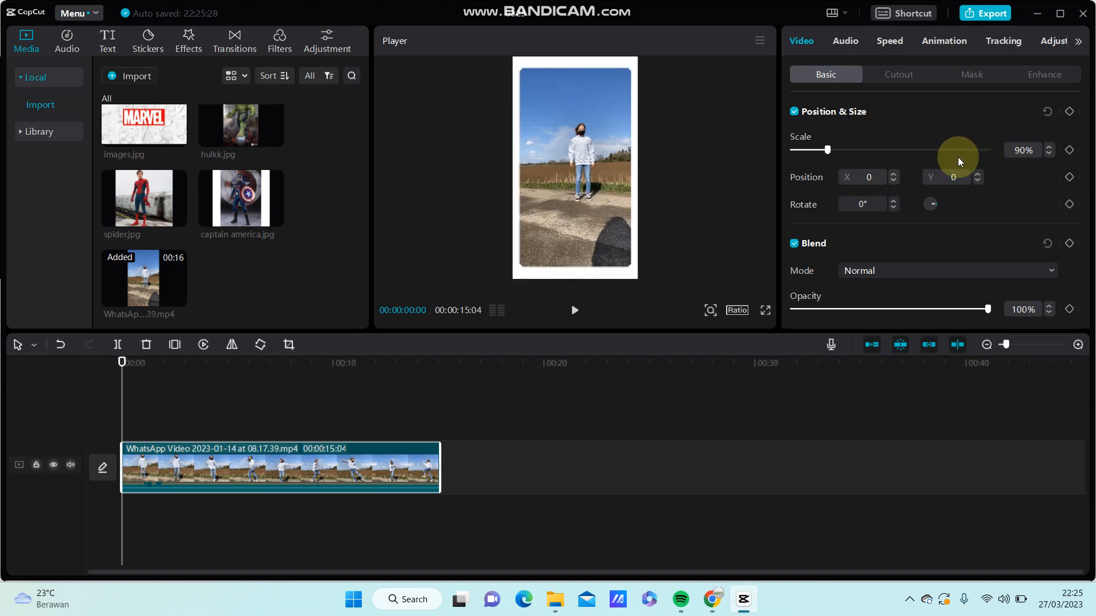
mouse_move(525, 66)
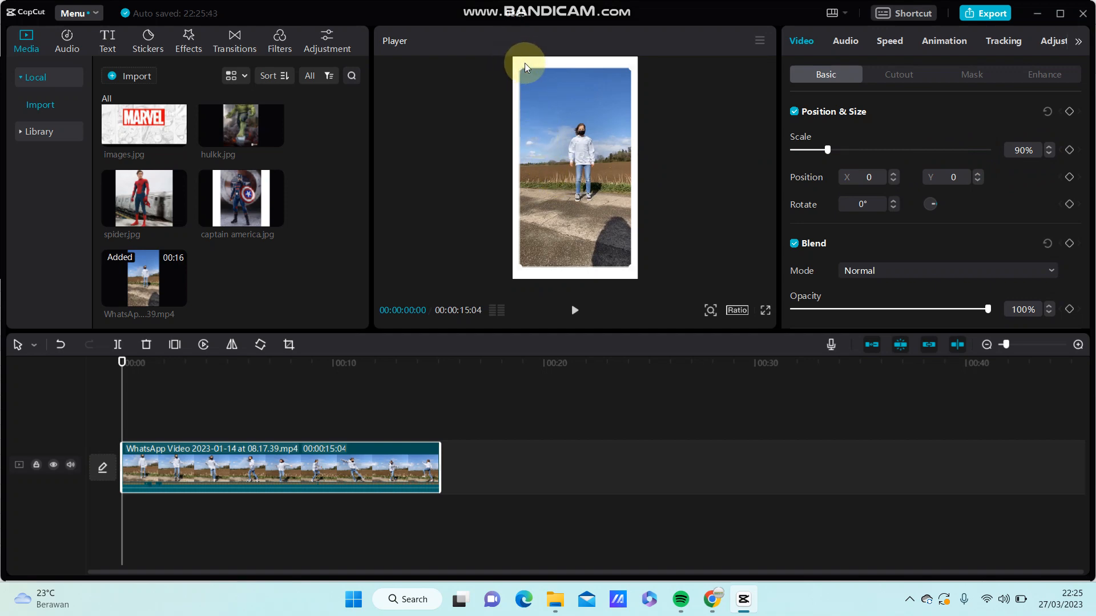
mouse_move(635, 267)
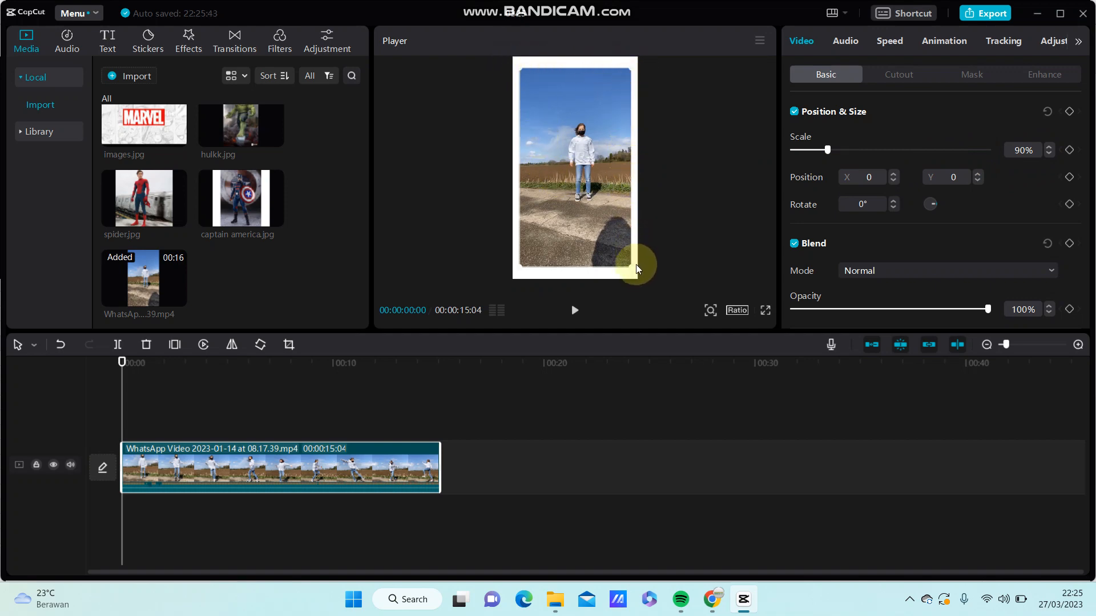
mouse_move(509, 96)
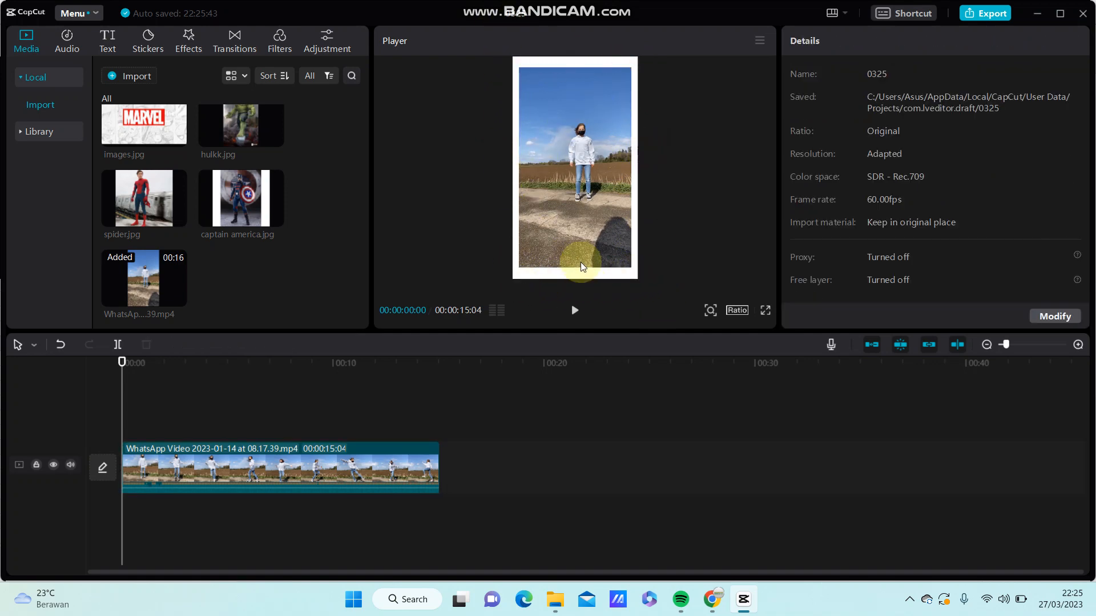
mouse_move(567, 351)
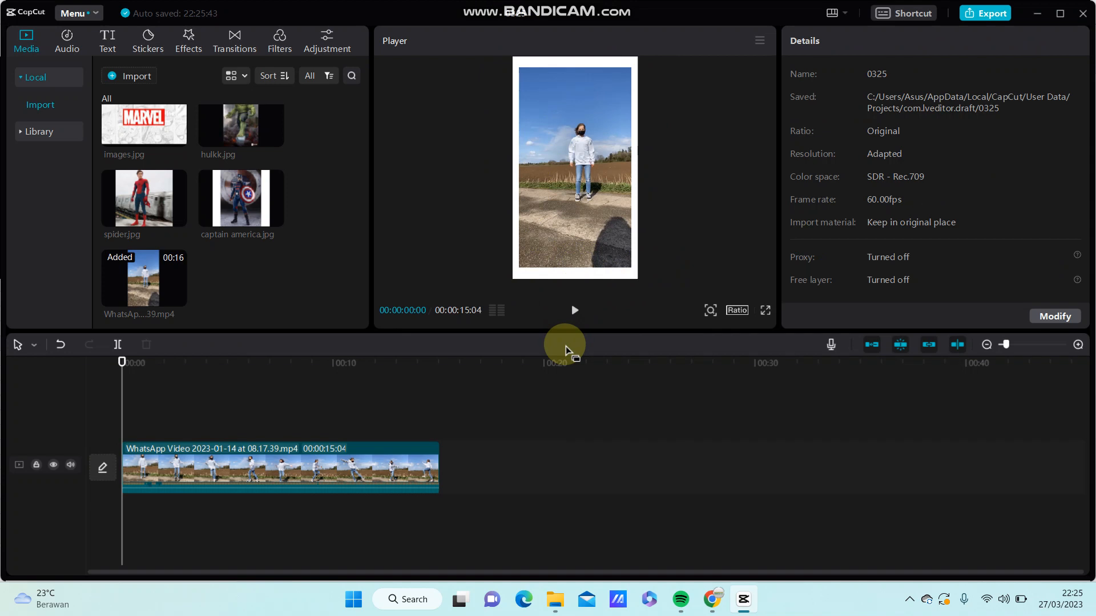